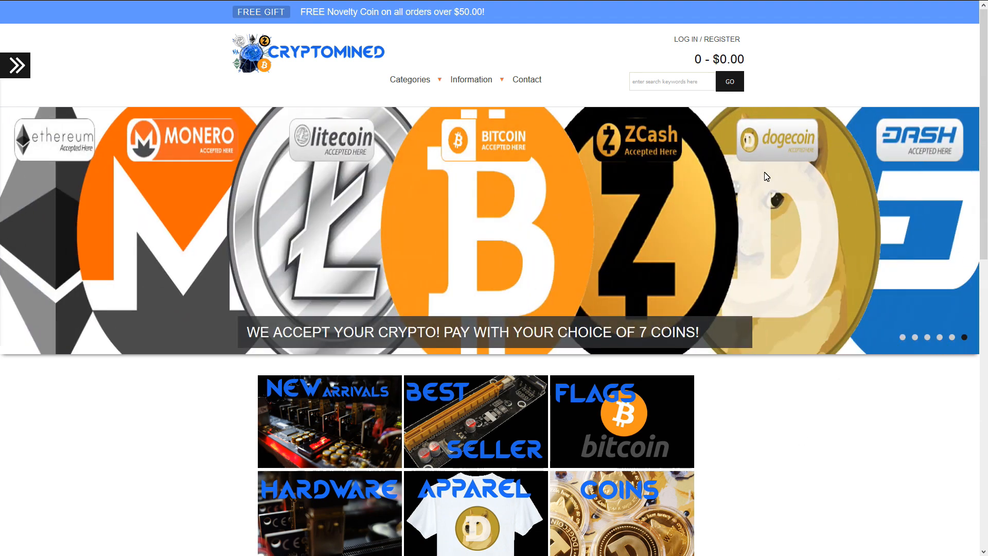
pyautogui.moveTo(172, 145)
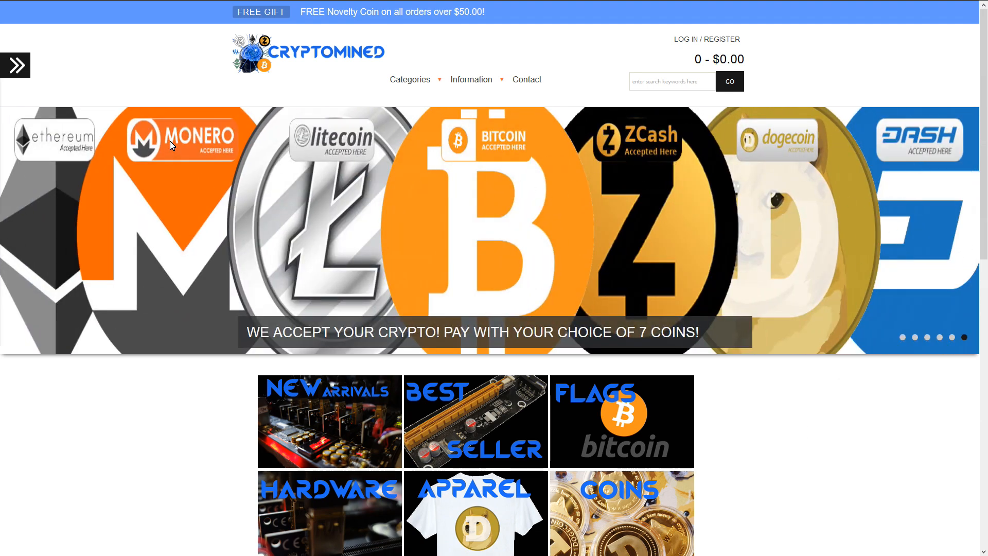
pyautogui.moveTo(321, 230)
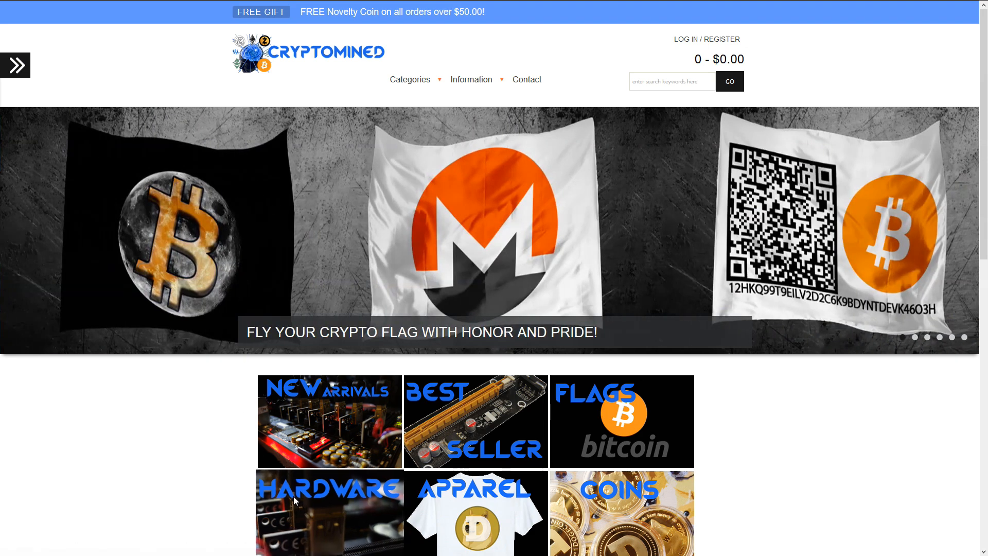
pyautogui.moveTo(404, 87)
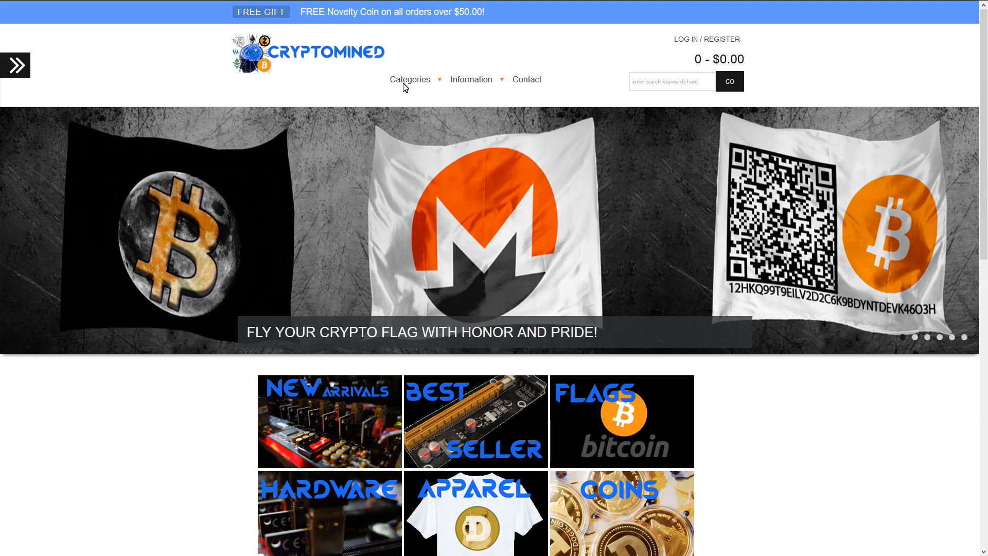
# Go to the Hardware category from the Categories menu.
pyautogui.click(409, 80)
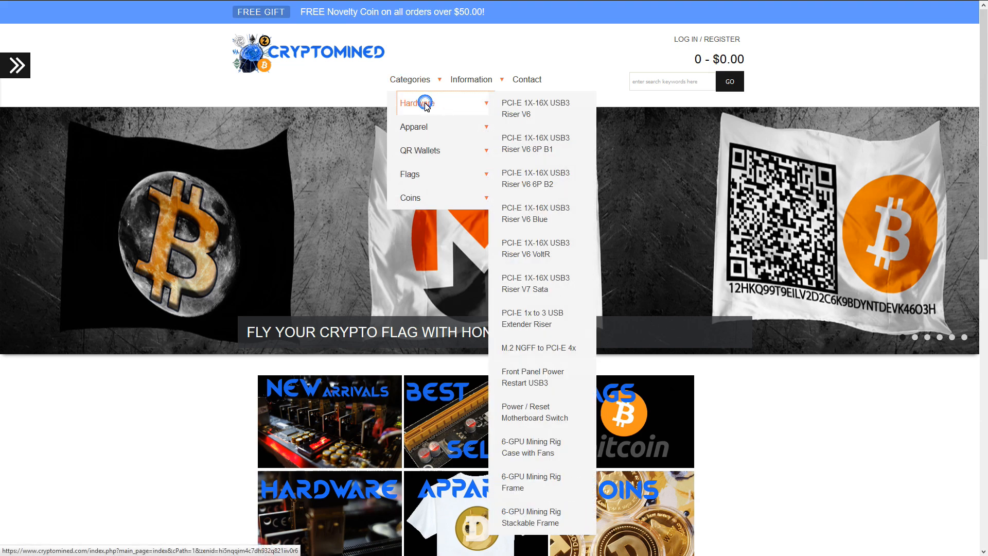
pyautogui.click(416, 103)
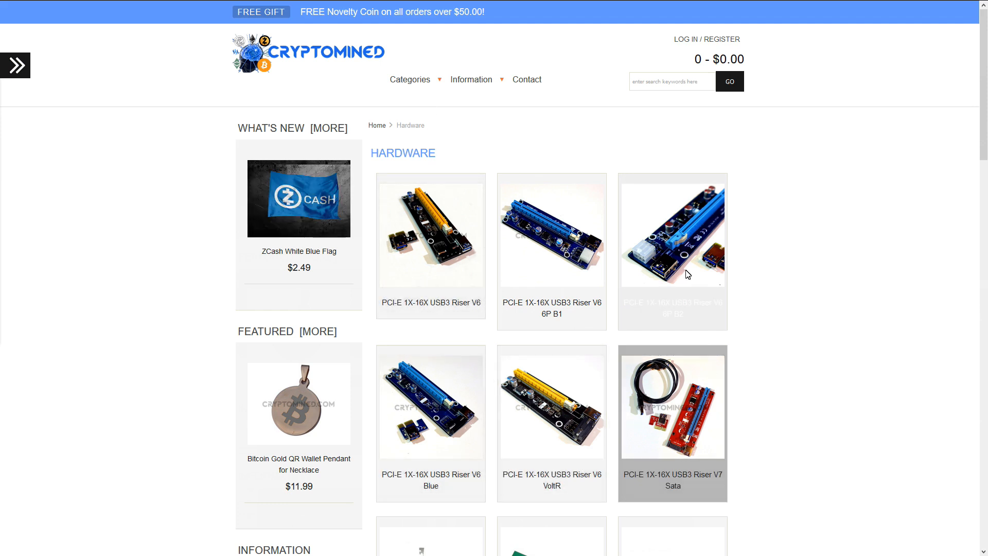
pyautogui.moveTo(679, 282)
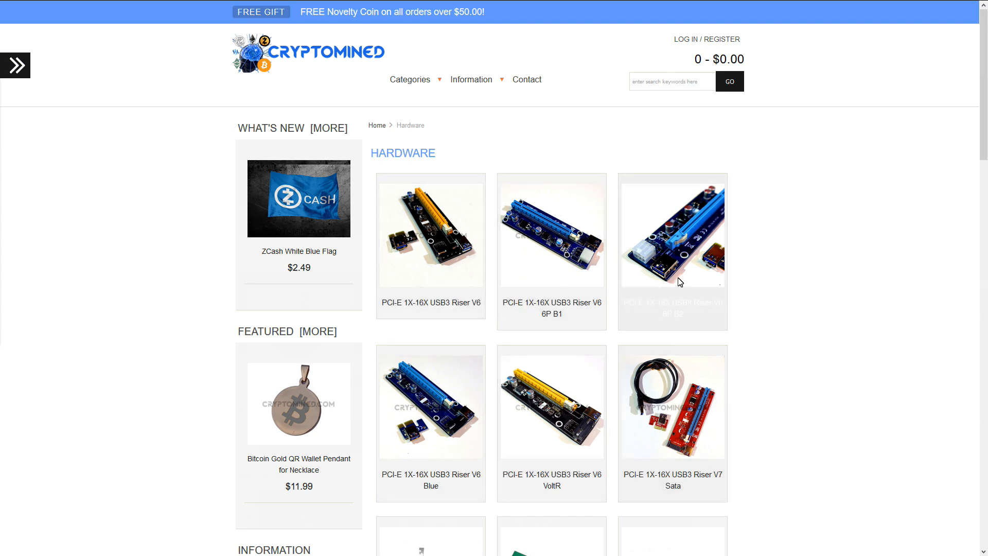
pyautogui.moveTo(444, 245)
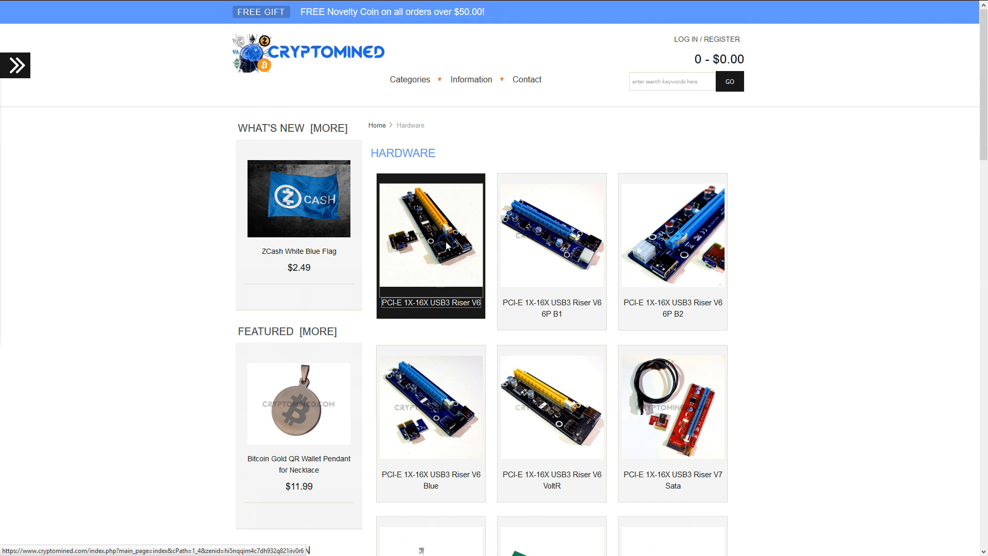
pyautogui.moveTo(448, 245)
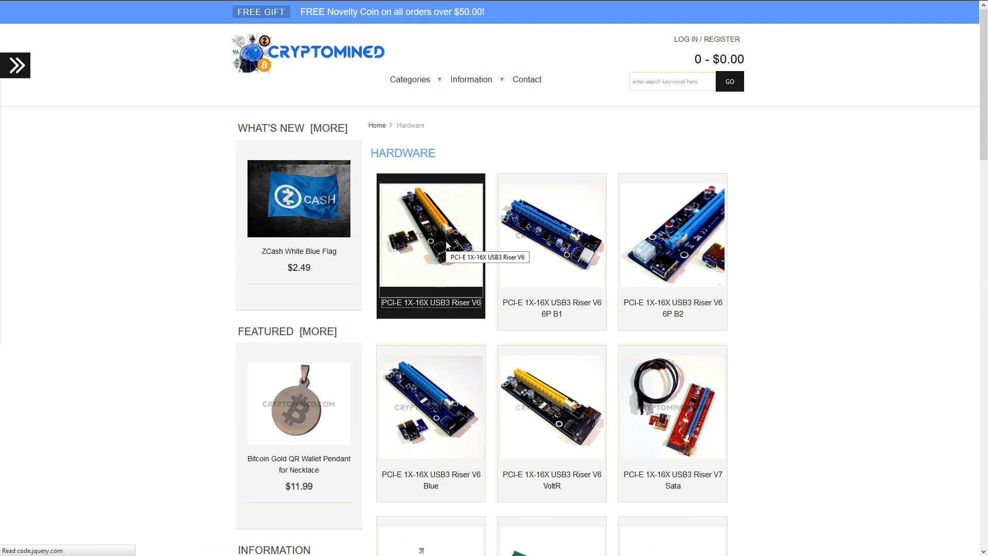
# View the PCI-E 1X-16X USB3 Riser V6 Molex Orange page and browse its photo gallery.
pyautogui.click(430, 246)
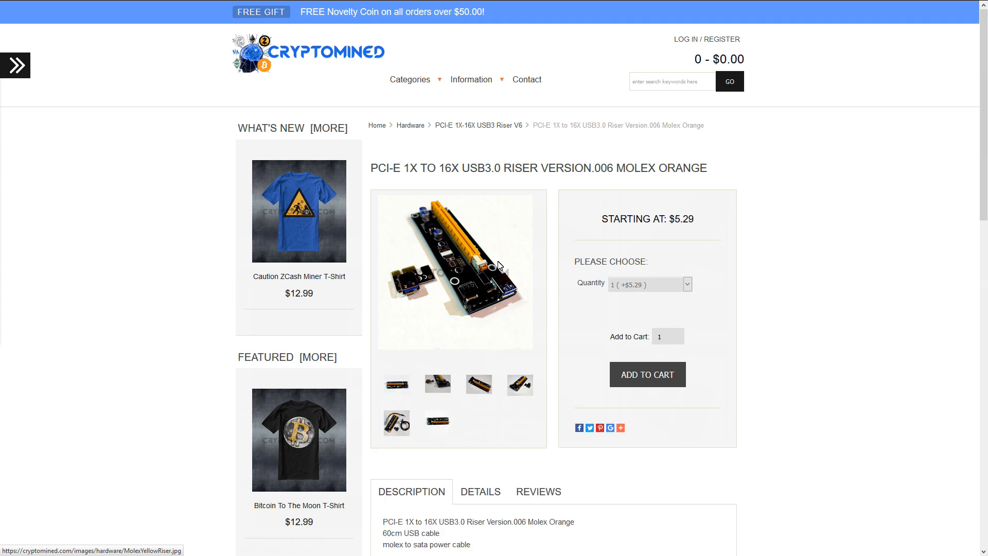
pyautogui.click(455, 270)
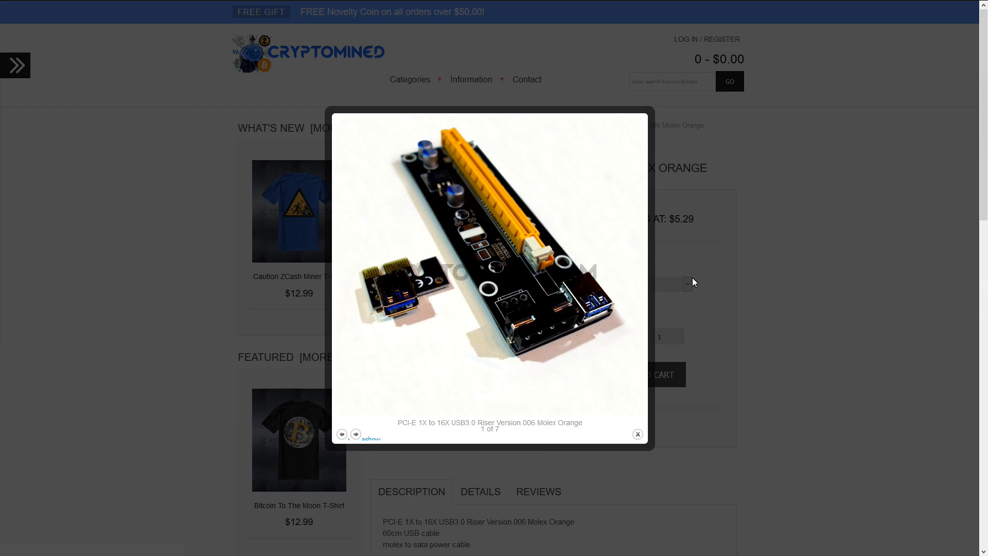
pyautogui.click(355, 403)
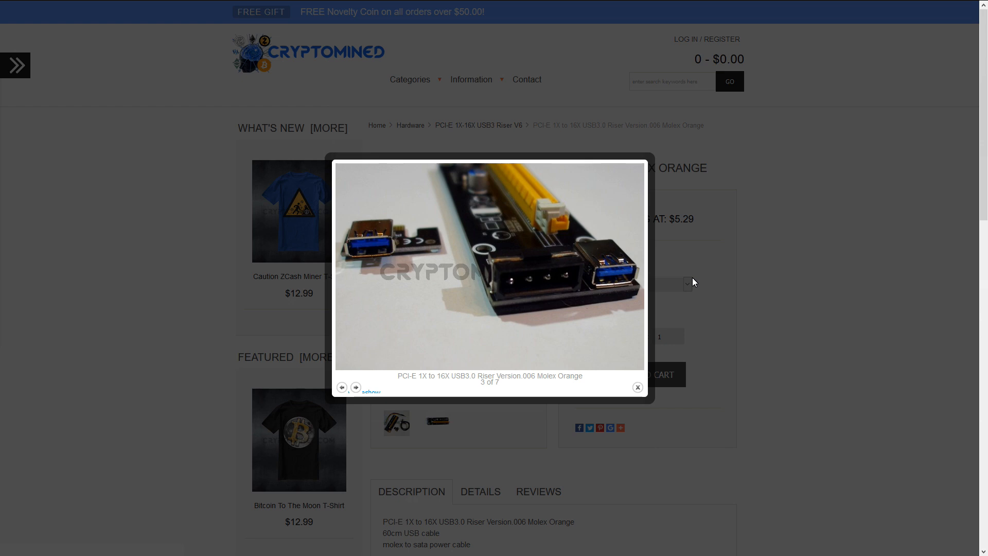
pyautogui.click(356, 386)
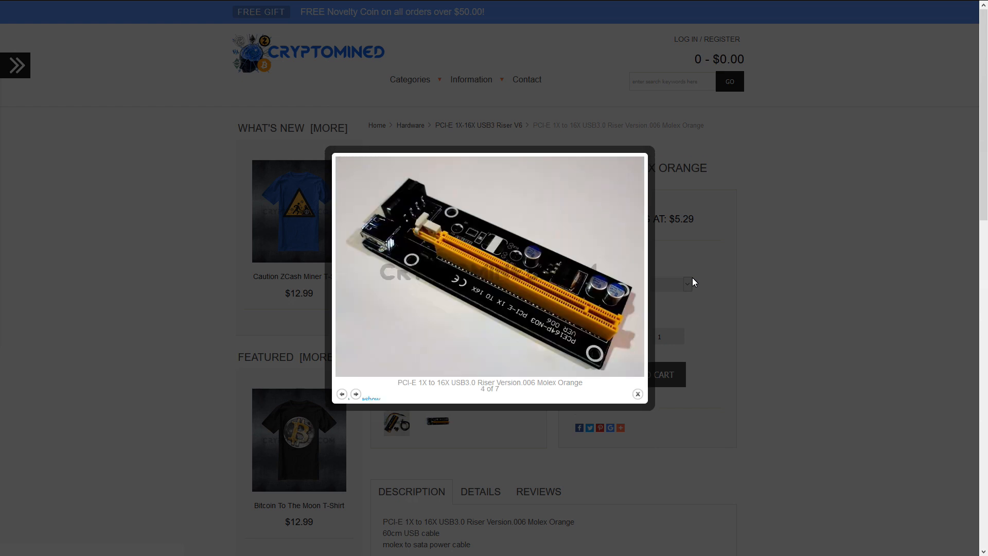
pyautogui.click(370, 399)
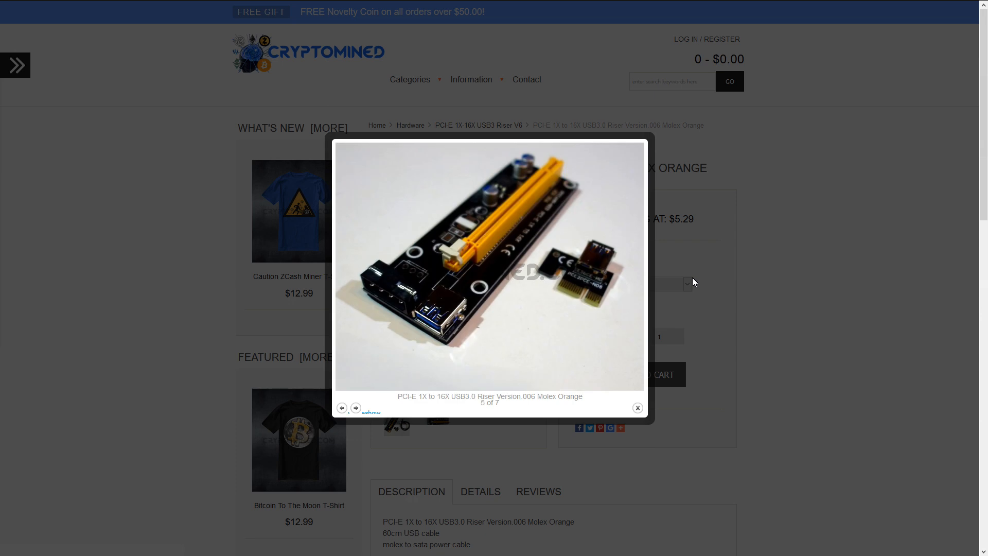
pyautogui.click(355, 408)
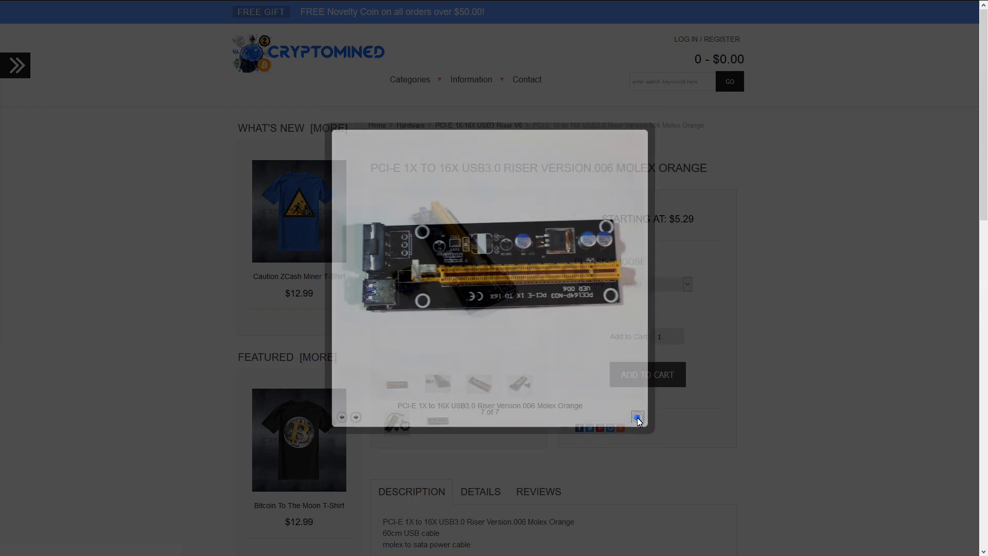
pyautogui.click(648, 284)
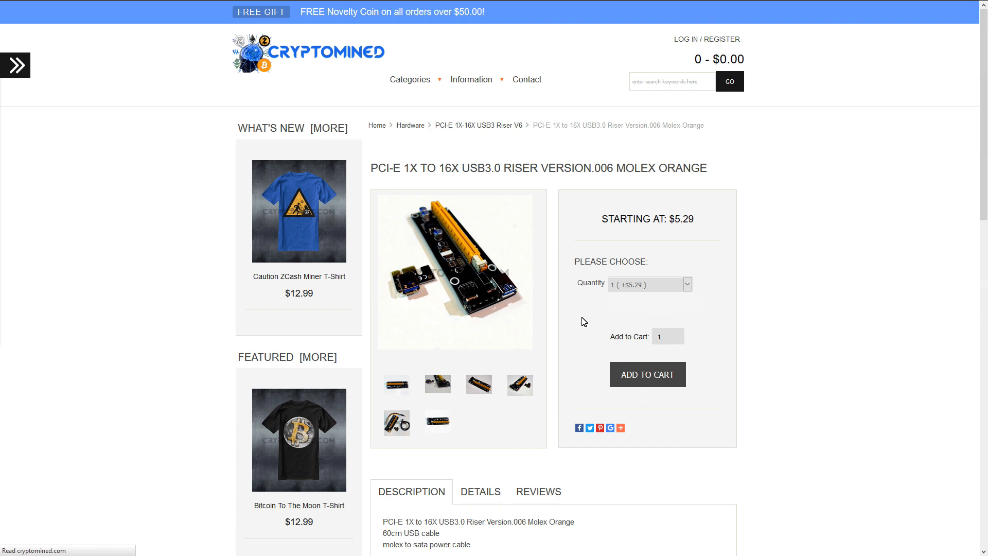
# From the Hardware listing, view the Riser Version.007 Sata page and browse its four photos.
pyautogui.click(411, 125)
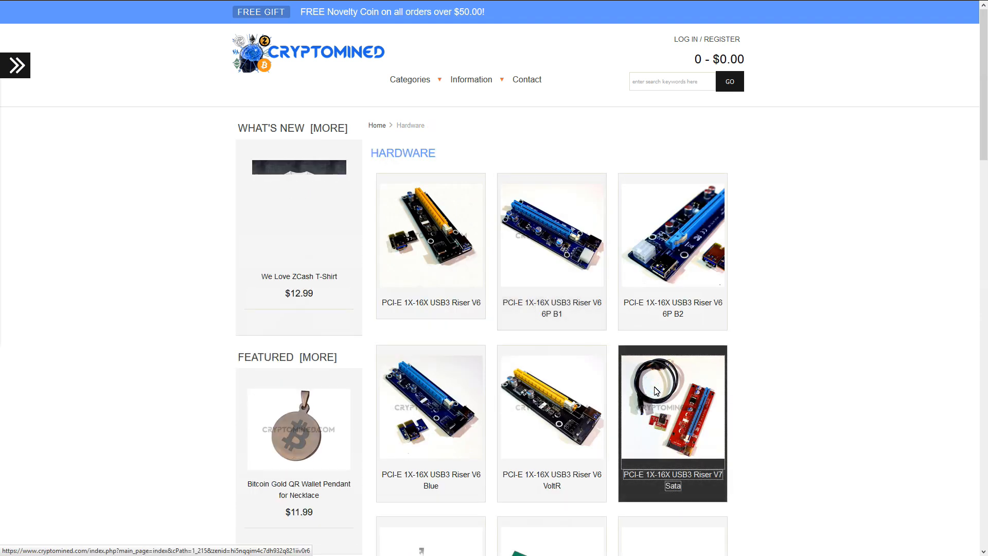
pyautogui.click(672, 422)
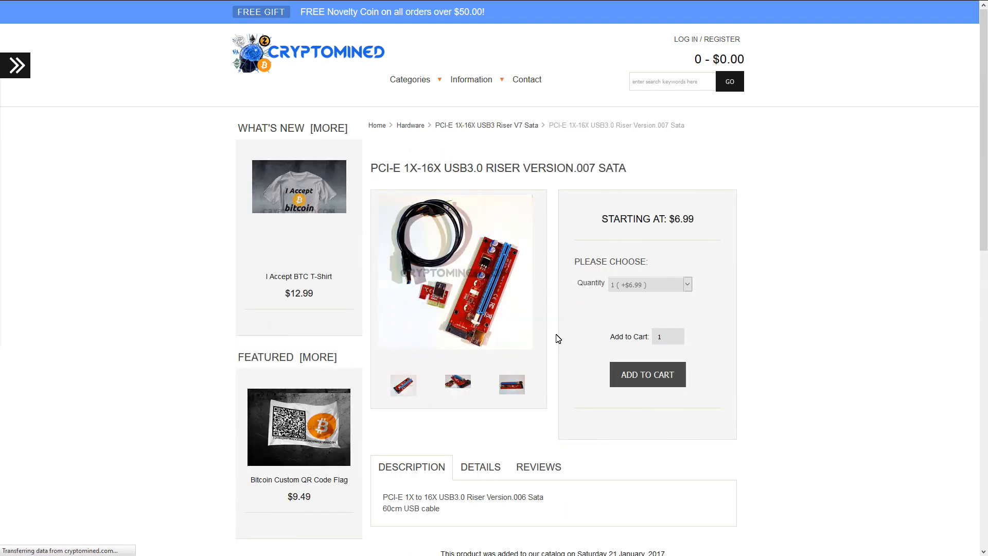
pyautogui.click(455, 270)
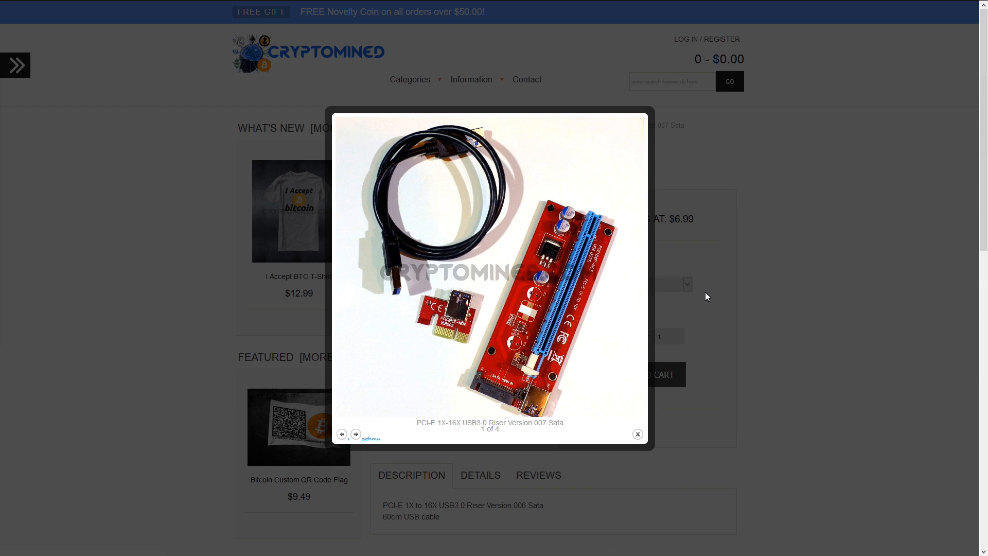
pyautogui.click(355, 409)
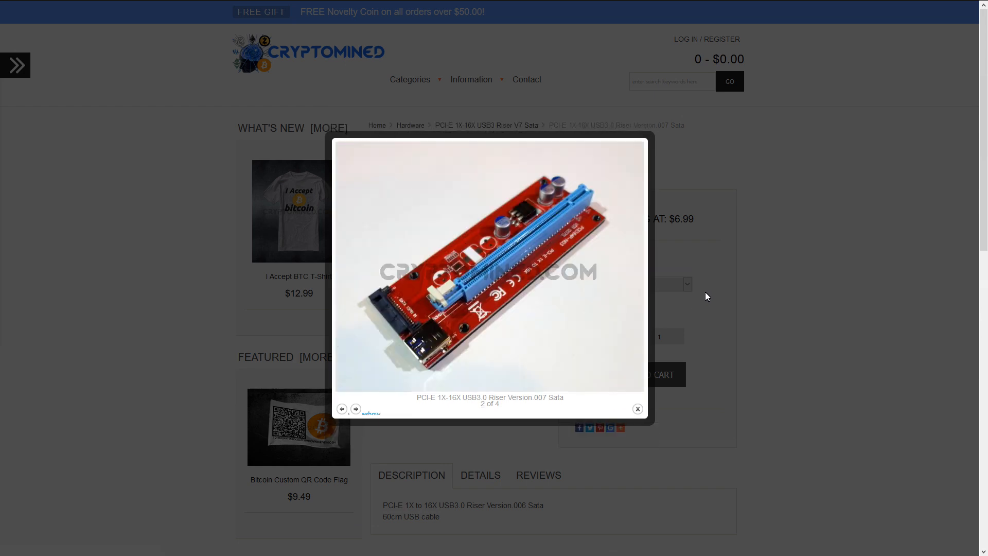
pyautogui.click(355, 409)
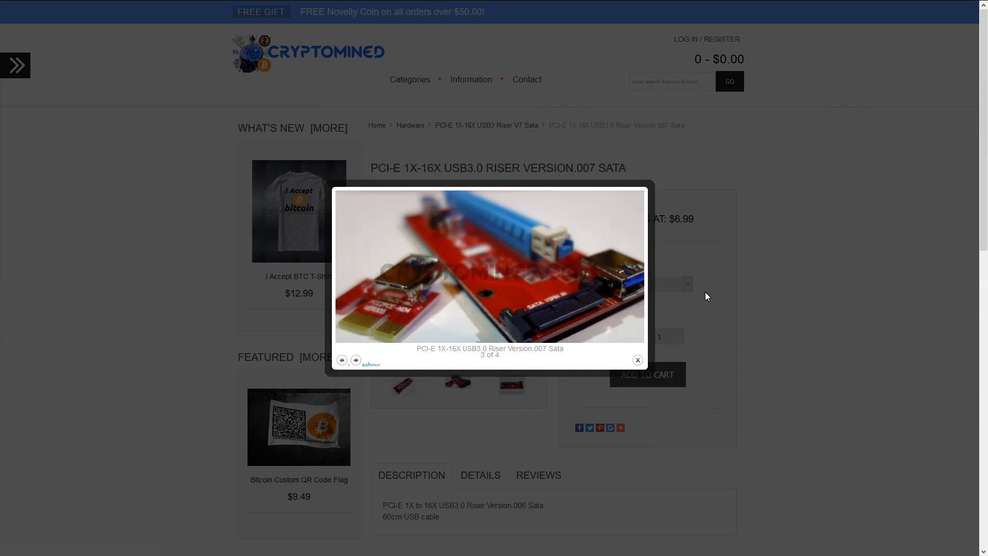
pyautogui.click(356, 360)
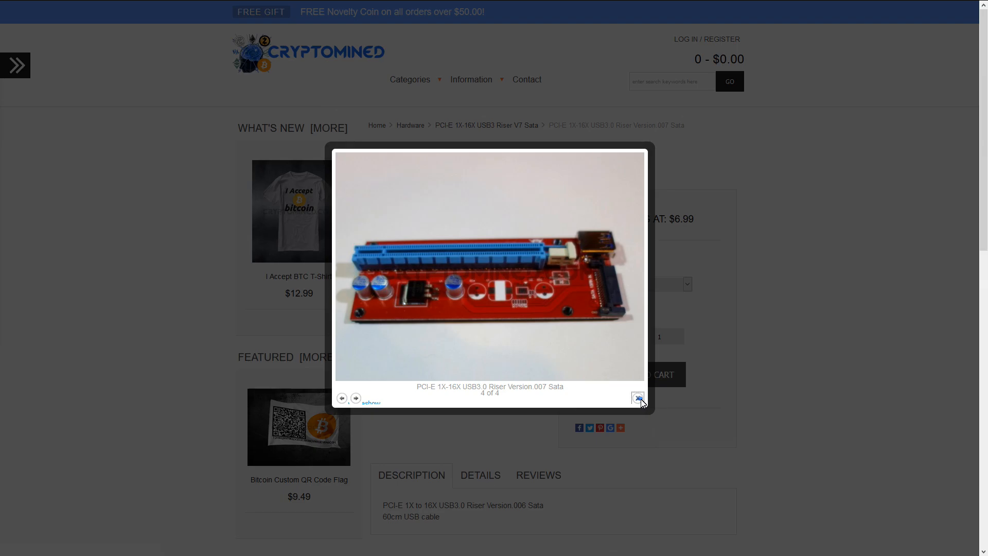
pyautogui.click(638, 397)
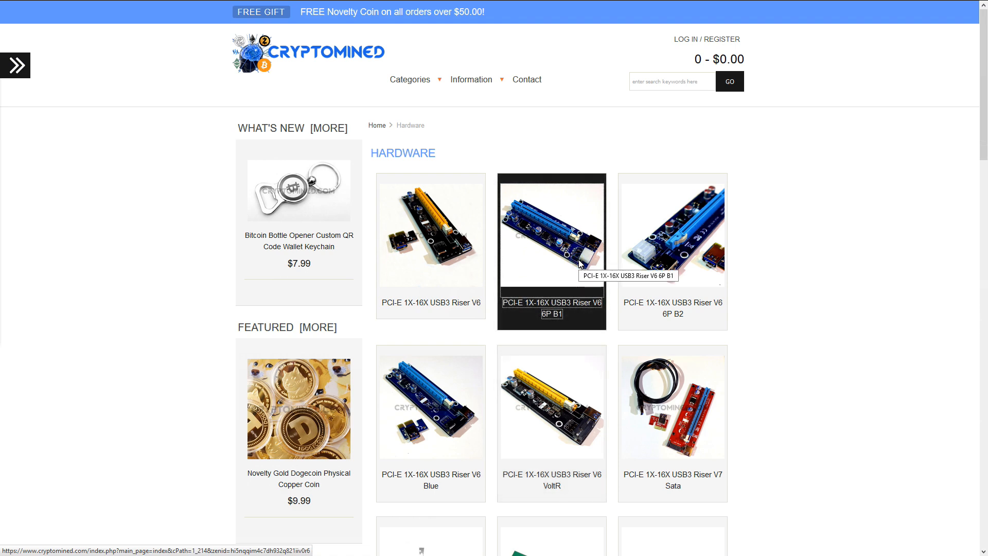
# View the Riser Version.006 6Pin Blue#1 page ($7.49) and browse its photo gallery.
pyautogui.click(551, 232)
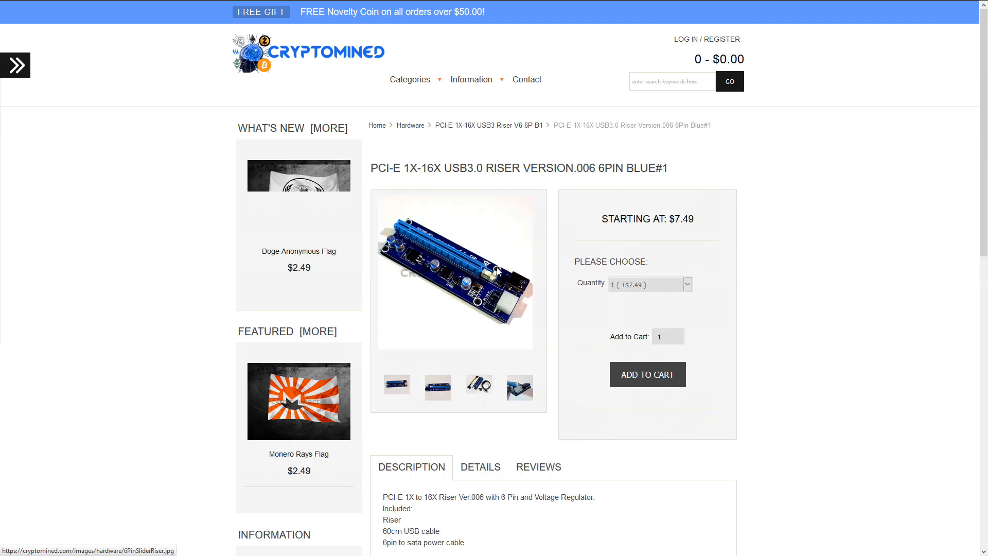
pyautogui.click(455, 271)
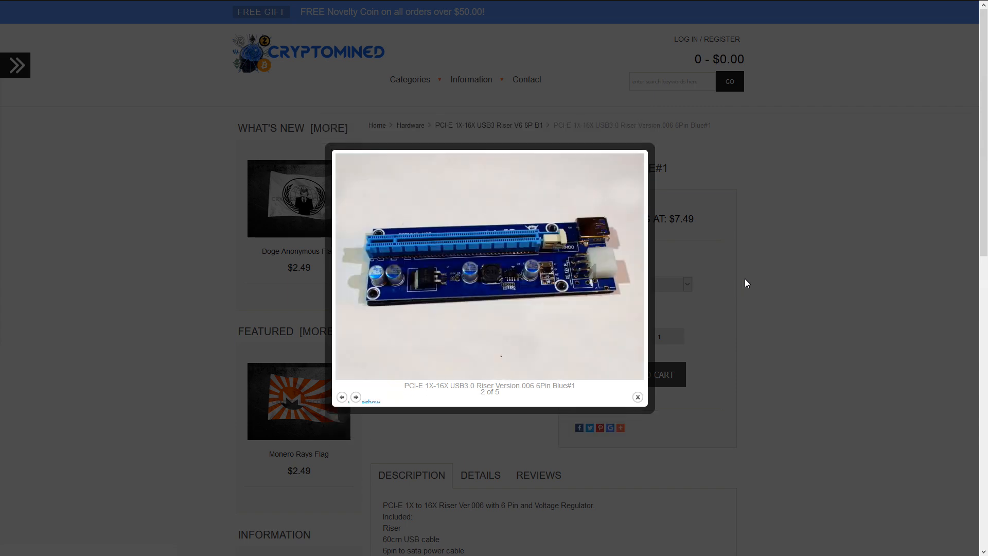
pyautogui.click(355, 397)
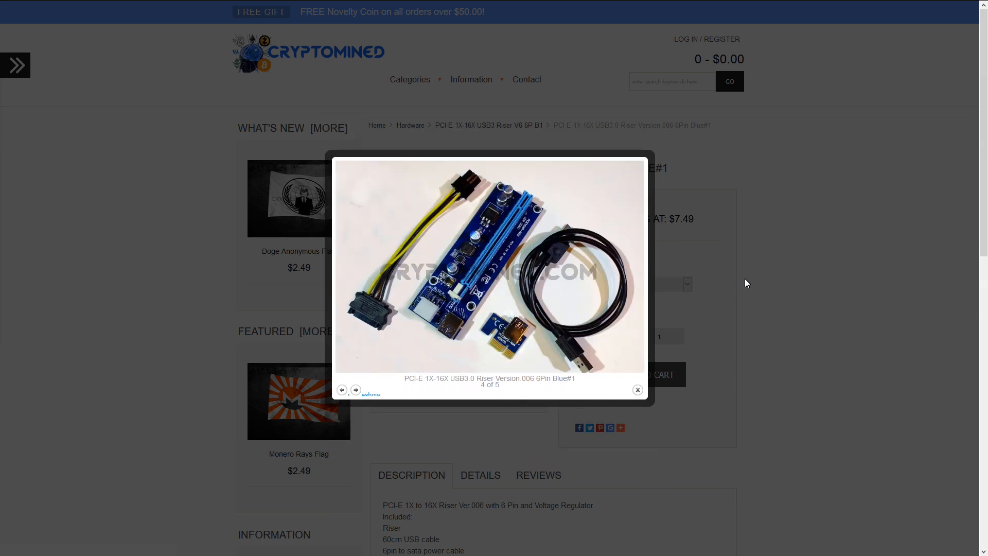
pyautogui.click(355, 390)
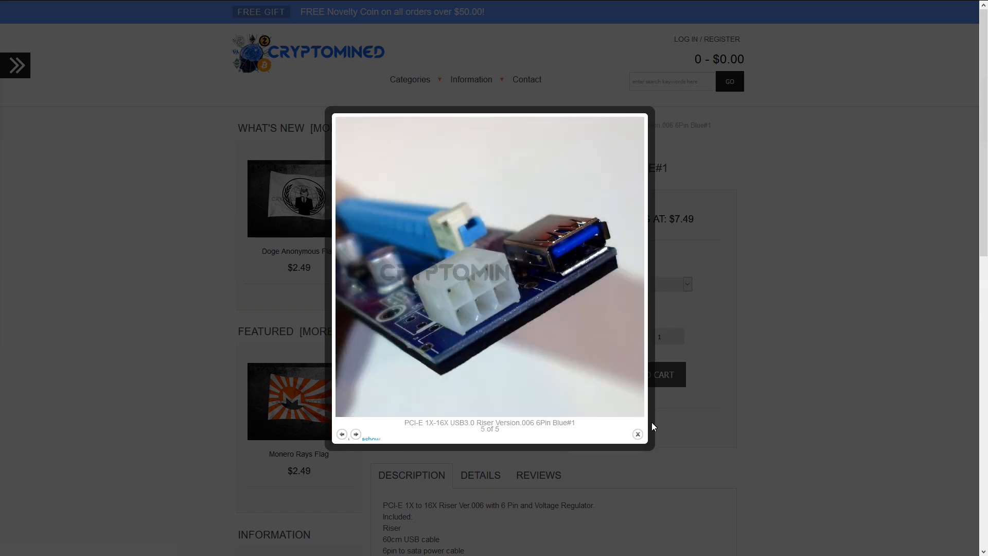
pyautogui.click(637, 433)
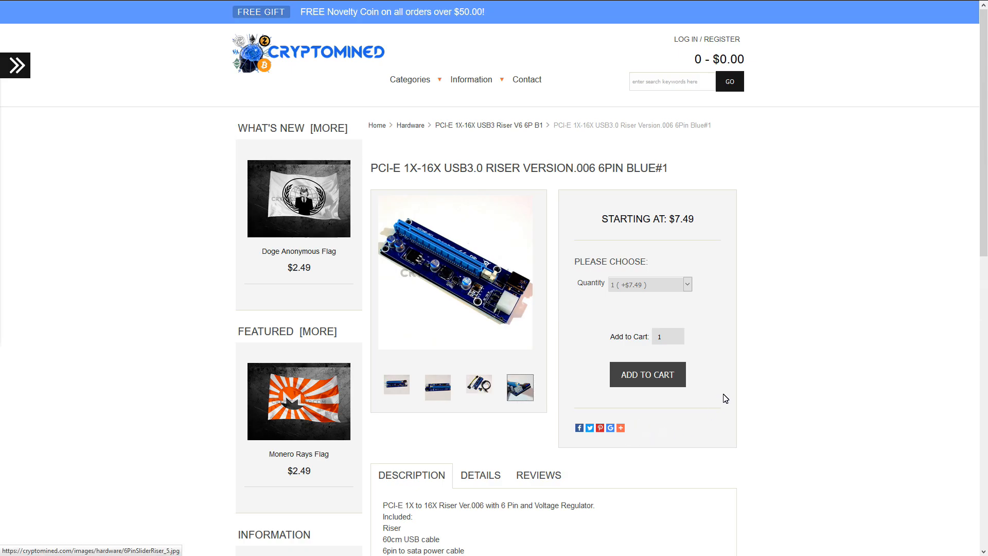
# Choose the 10-pack quantity (+$72.99) and add the 6-pin blue riser to the cart.
pyautogui.click(649, 284)
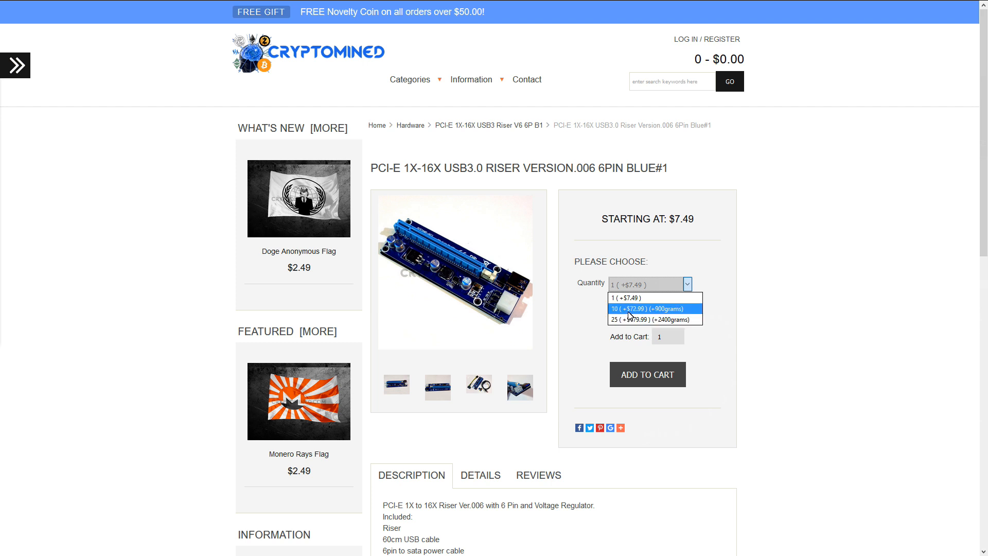
pyautogui.click(656, 308)
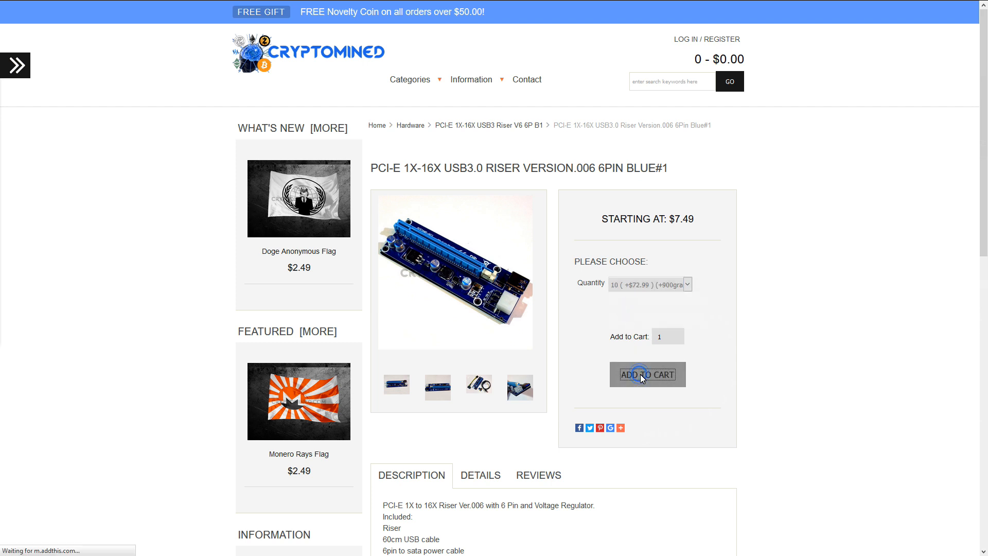
pyautogui.click(647, 375)
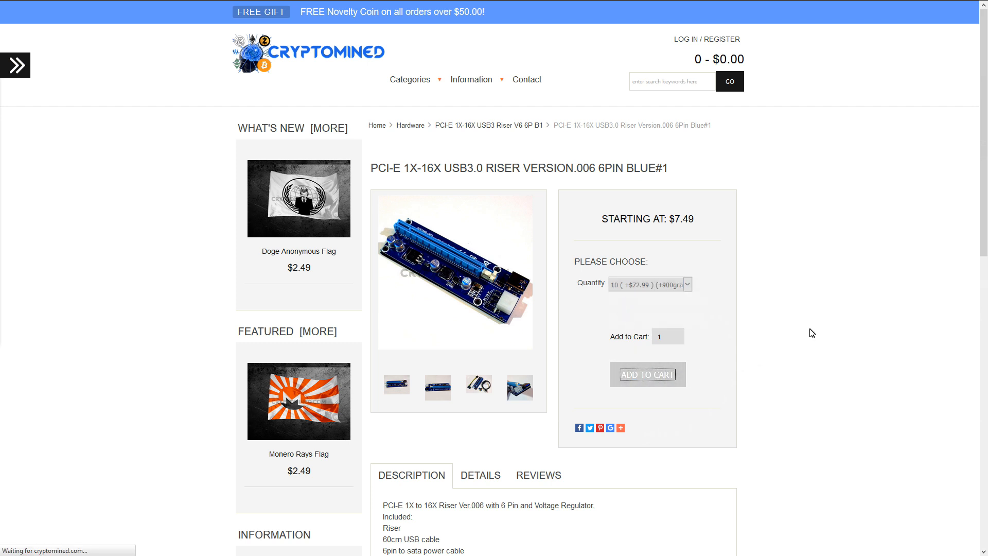
pyautogui.click(647, 373)
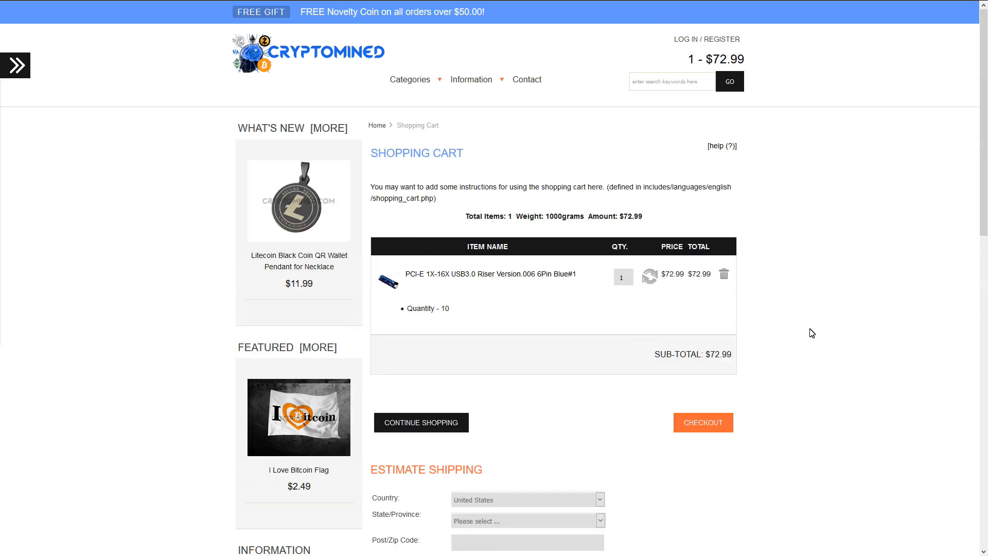
pyautogui.moveTo(569, 375)
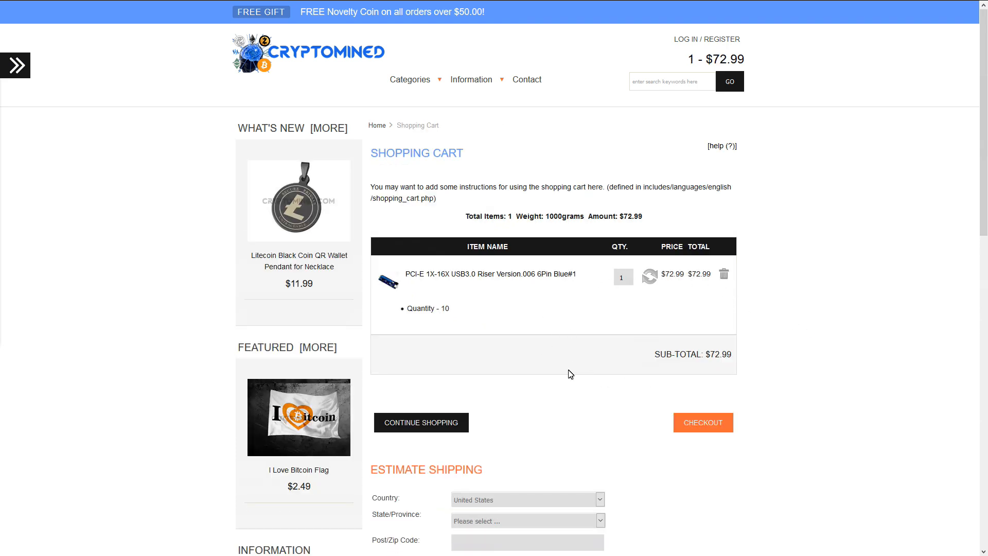
# Estimate shipping for California 90210, showing Airmail $26.75, EMS $36.38 and USPS $22.00.
pyautogui.scroll(-3)
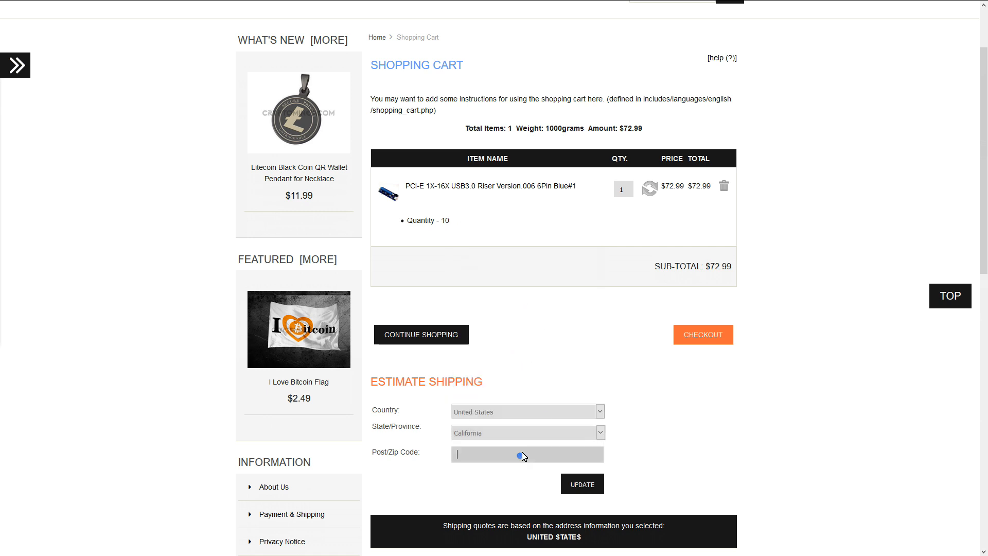
pyautogui.write('90210')
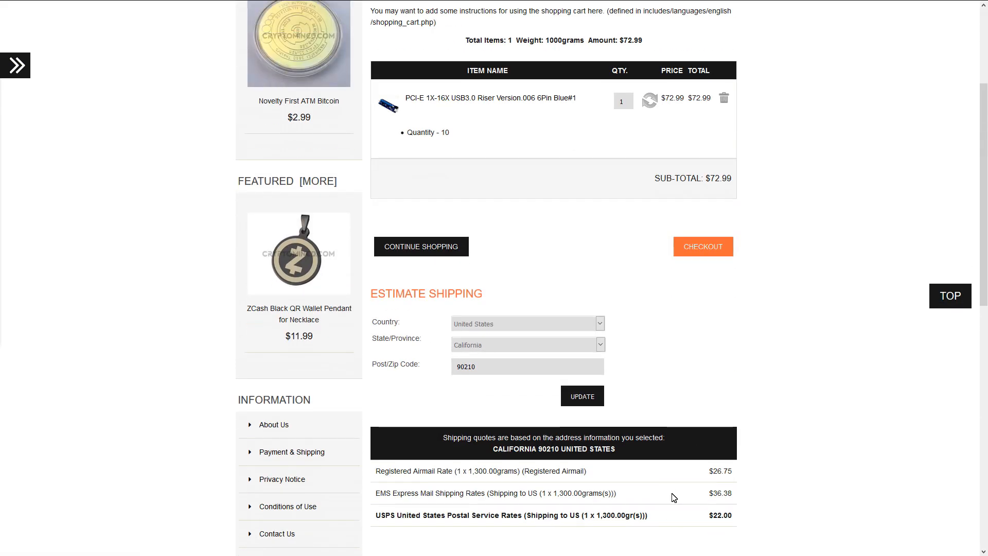
pyautogui.scroll(-3)
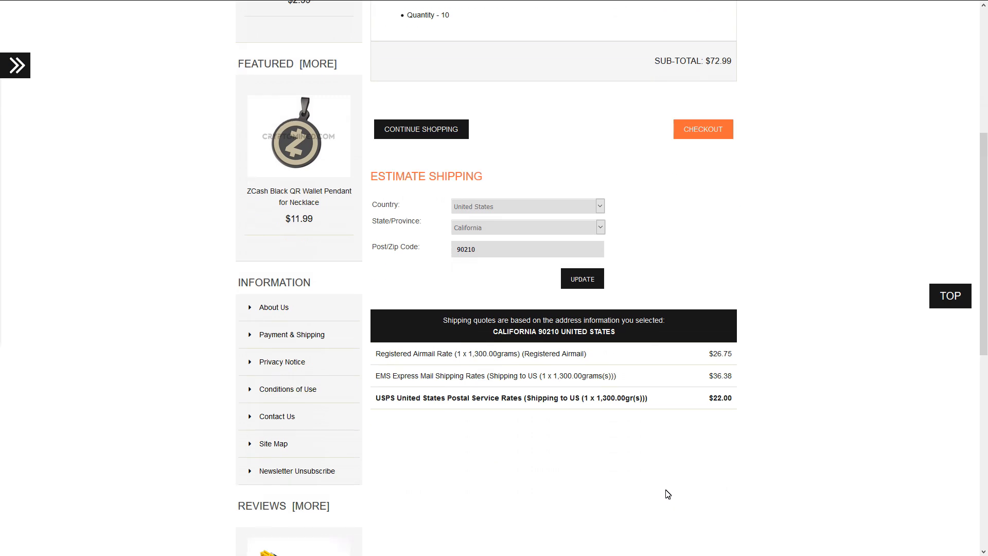
pyautogui.scroll(-3)
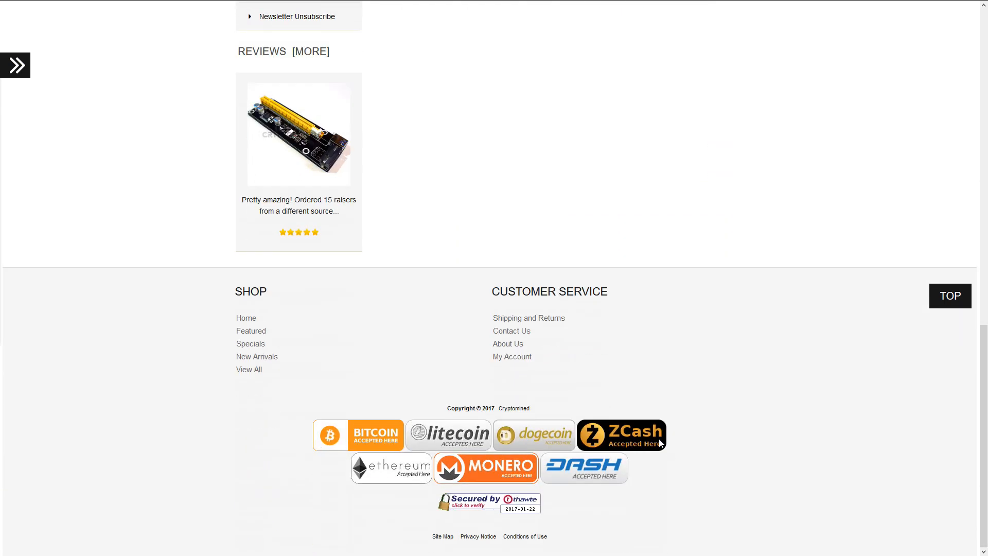
pyautogui.moveTo(600, 462)
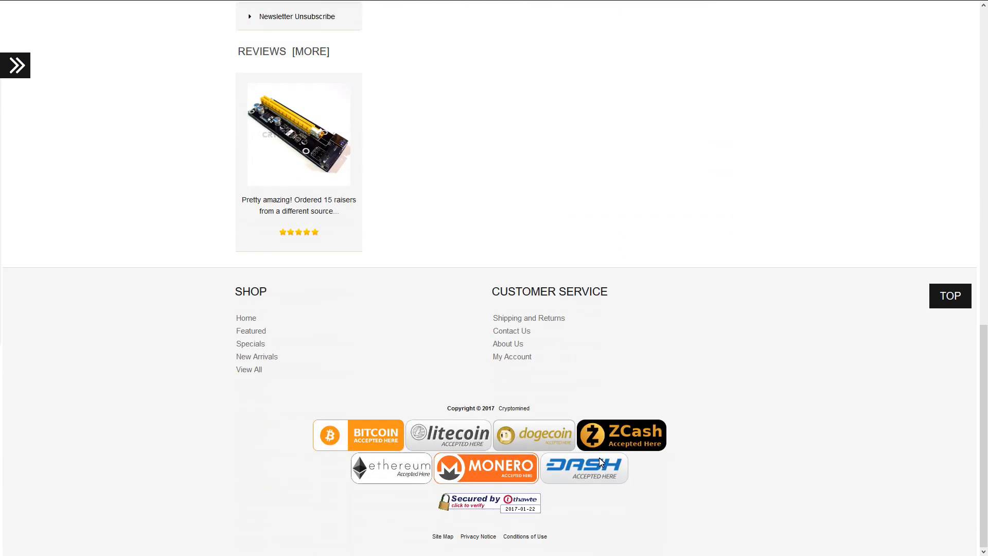
pyautogui.moveTo(598, 480)
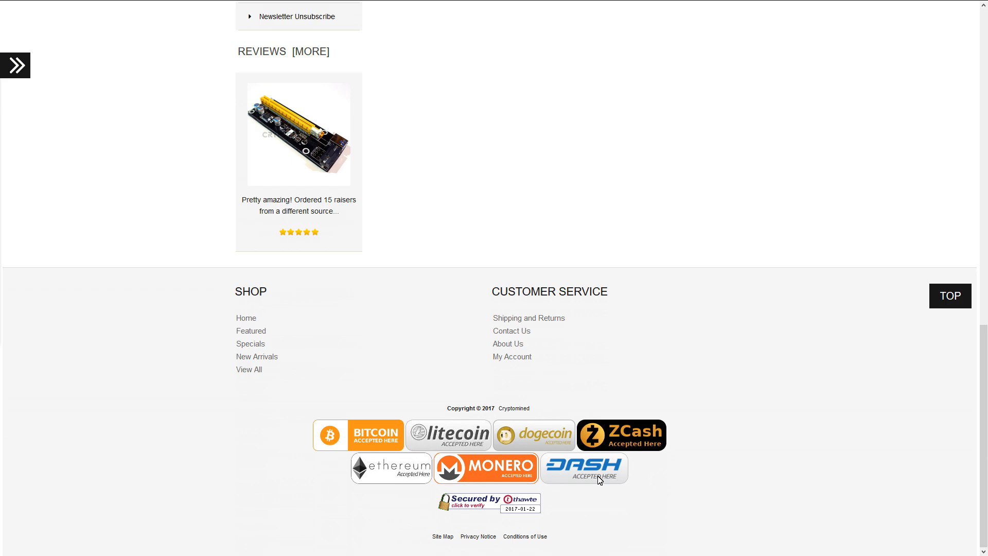